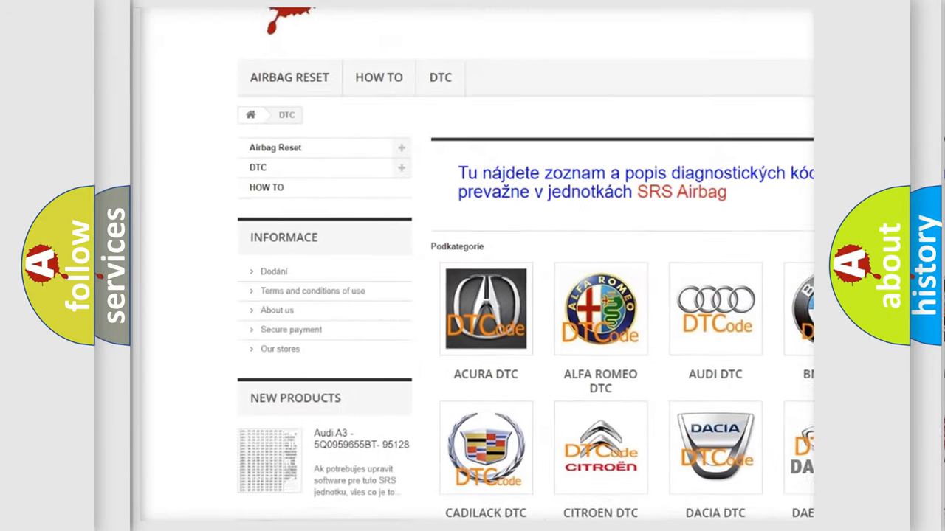
scroll(down, 3)
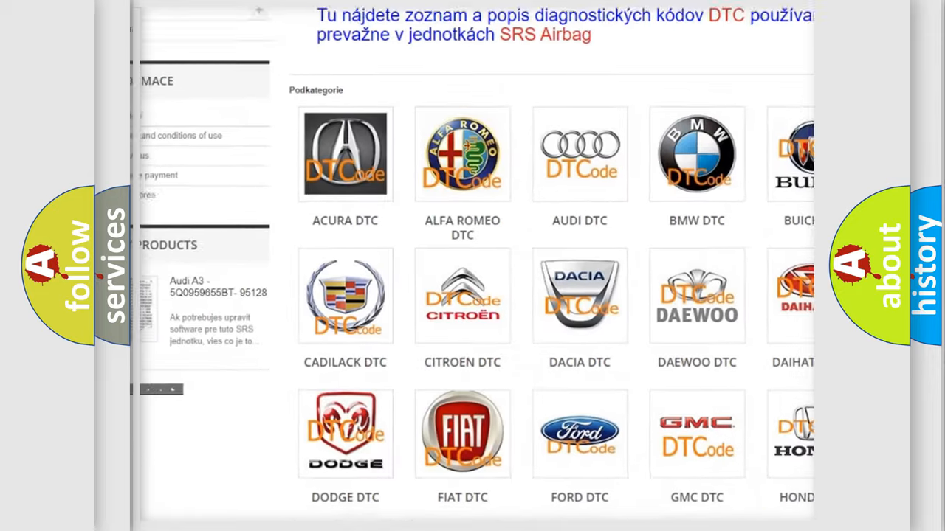
scroll(down, 3)
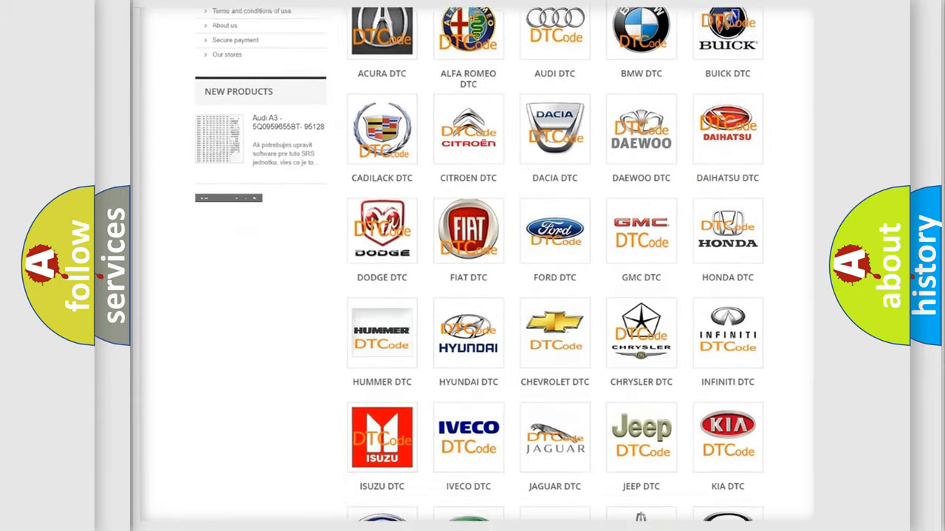
scroll(down, 3)
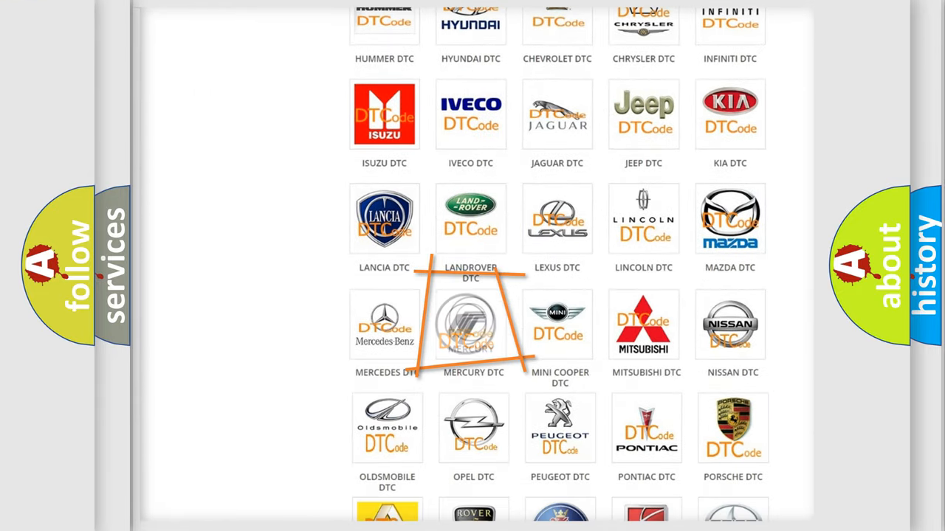